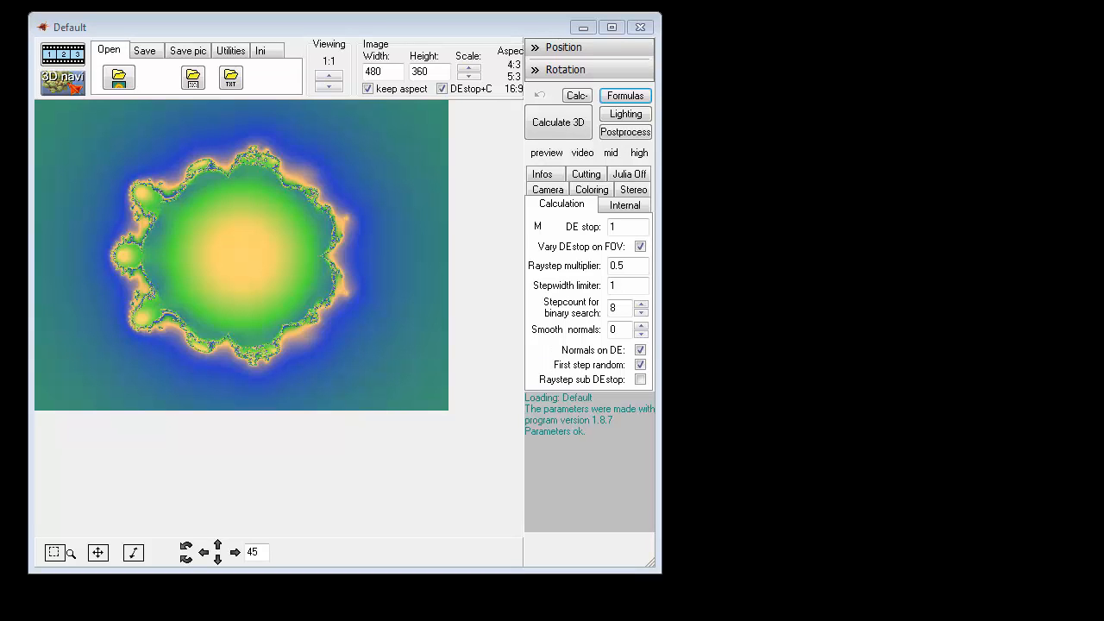
{"action": "mouse_move", "coordinate": [859, 438]}
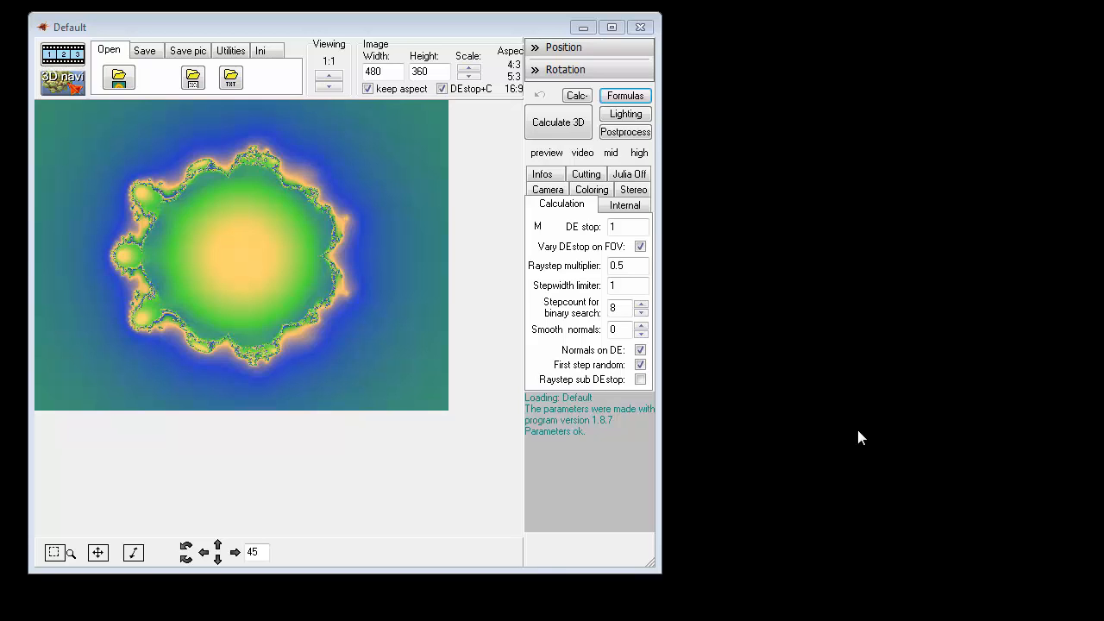
{"action": "mouse_move", "coordinate": [666, 198]}
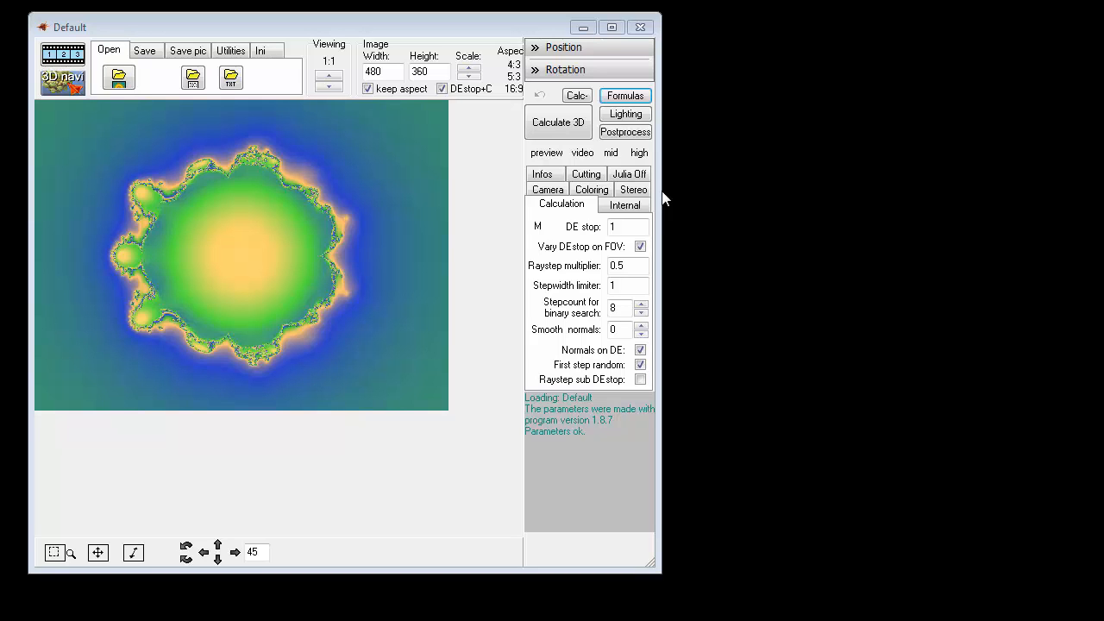
- Choose HeightMapIFS from the dIFS list as Formula 1, keeping its default parameters
{"action": "left_click", "coordinate": [624, 95]}
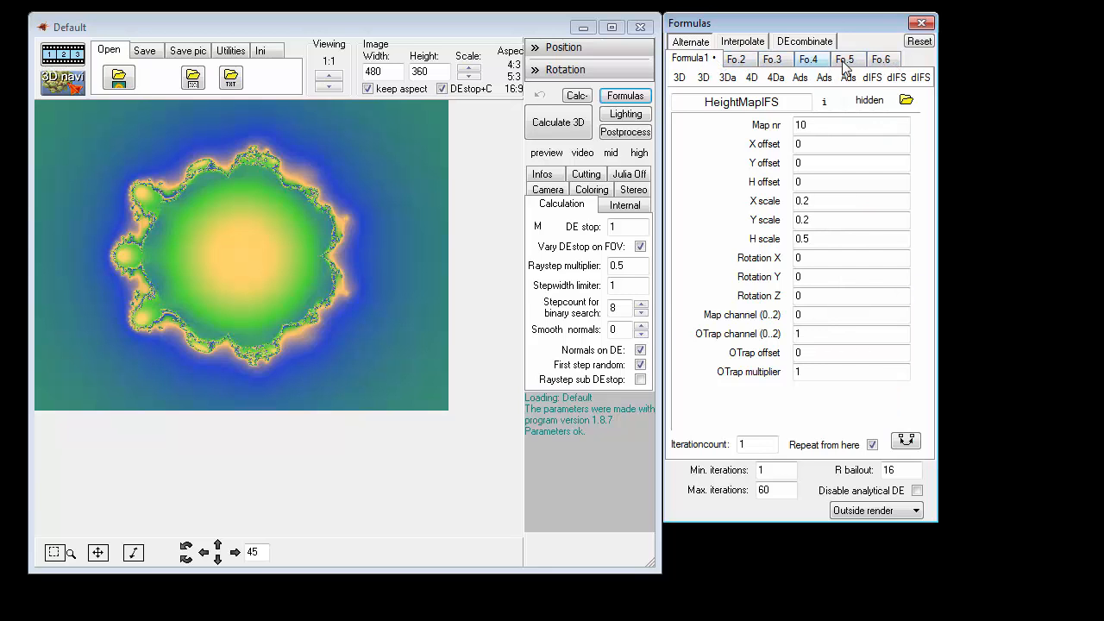
{"action": "left_click", "coordinate": [872, 76]}
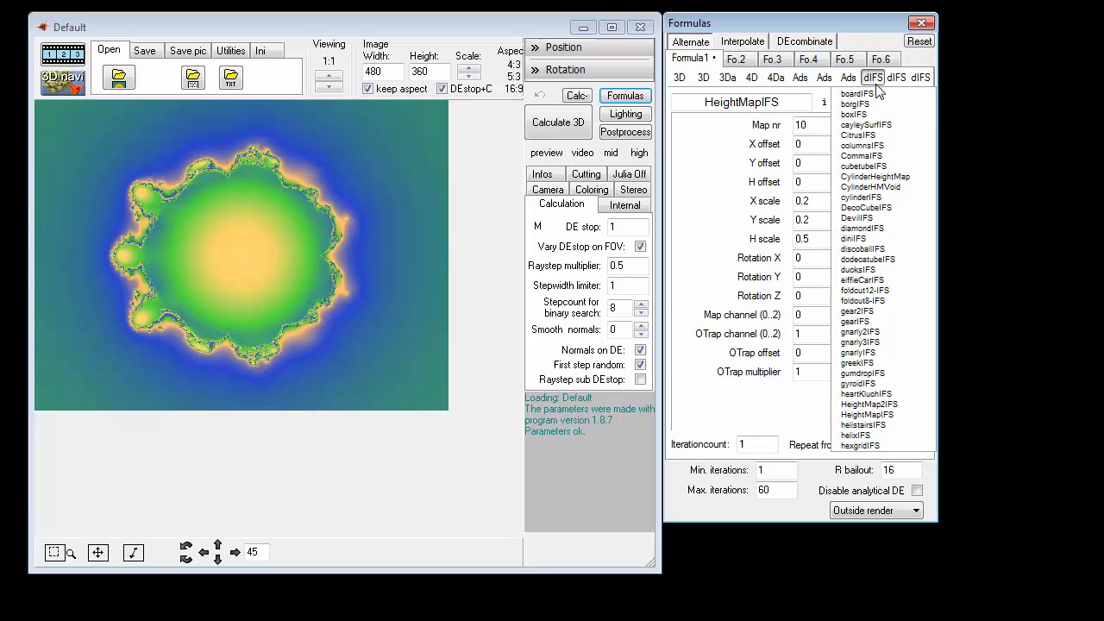
{"action": "left_click", "coordinate": [862, 424]}
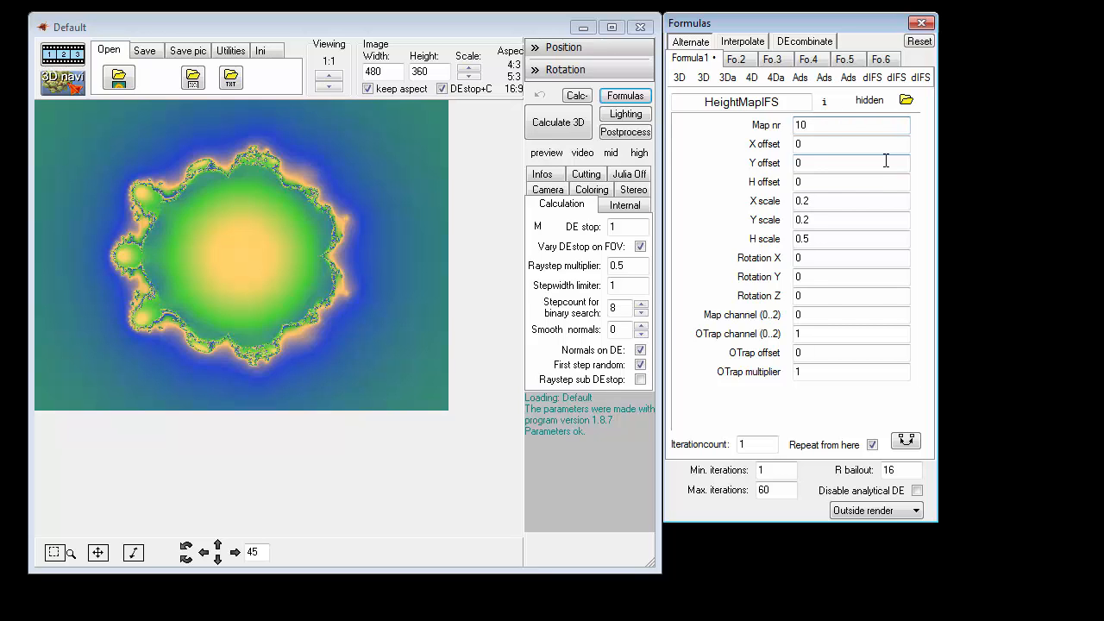
{"action": "left_click", "coordinate": [852, 125]}
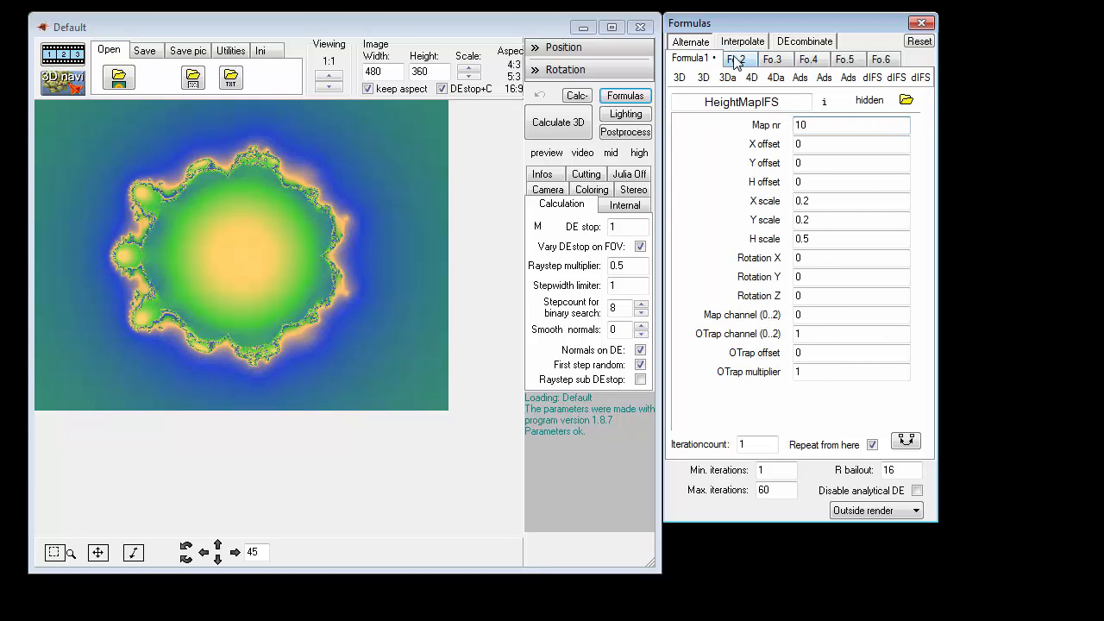
- Set Formula 2 to amazingIFS with Fold X, Y and Z at 1 and binary-search stepcount 6
{"action": "left_click", "coordinate": [736, 58]}
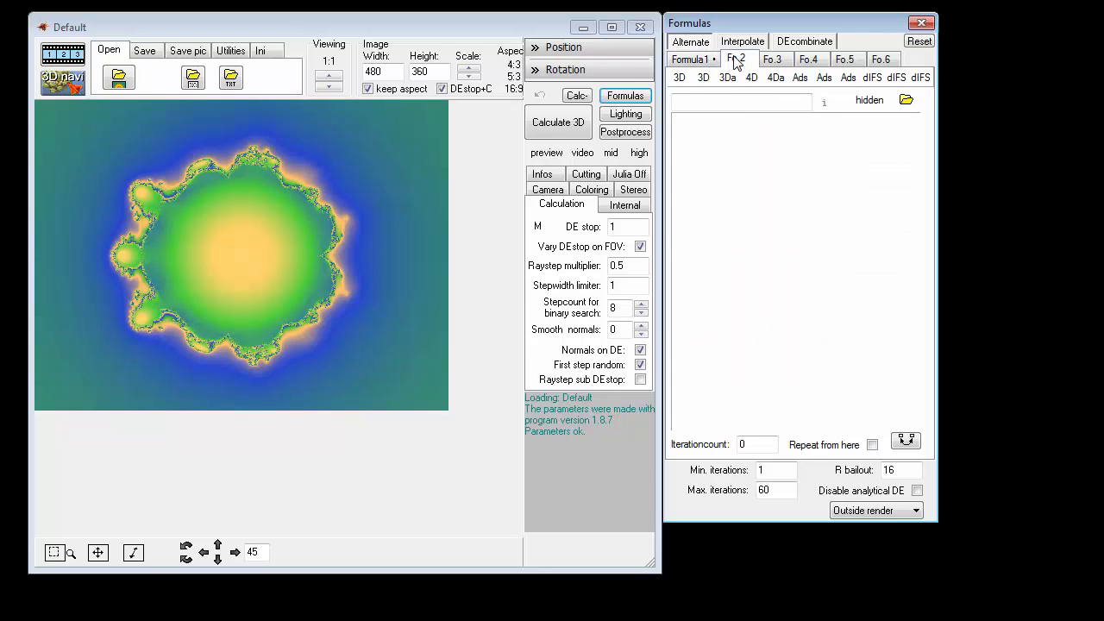
{"action": "left_click", "coordinate": [921, 76]}
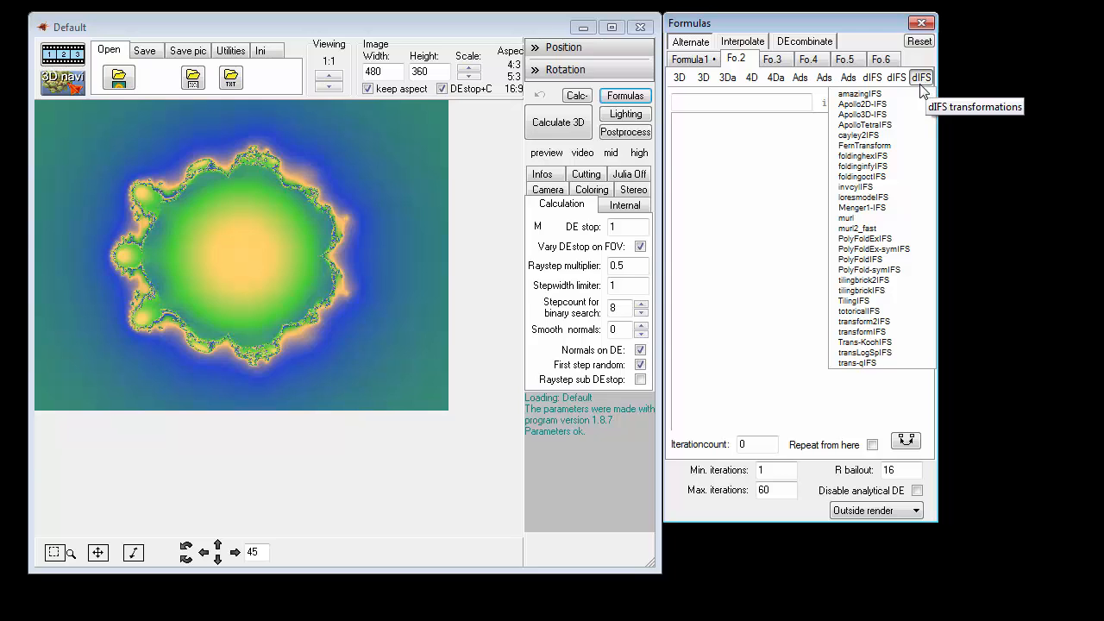
{"action": "left_click", "coordinate": [859, 93]}
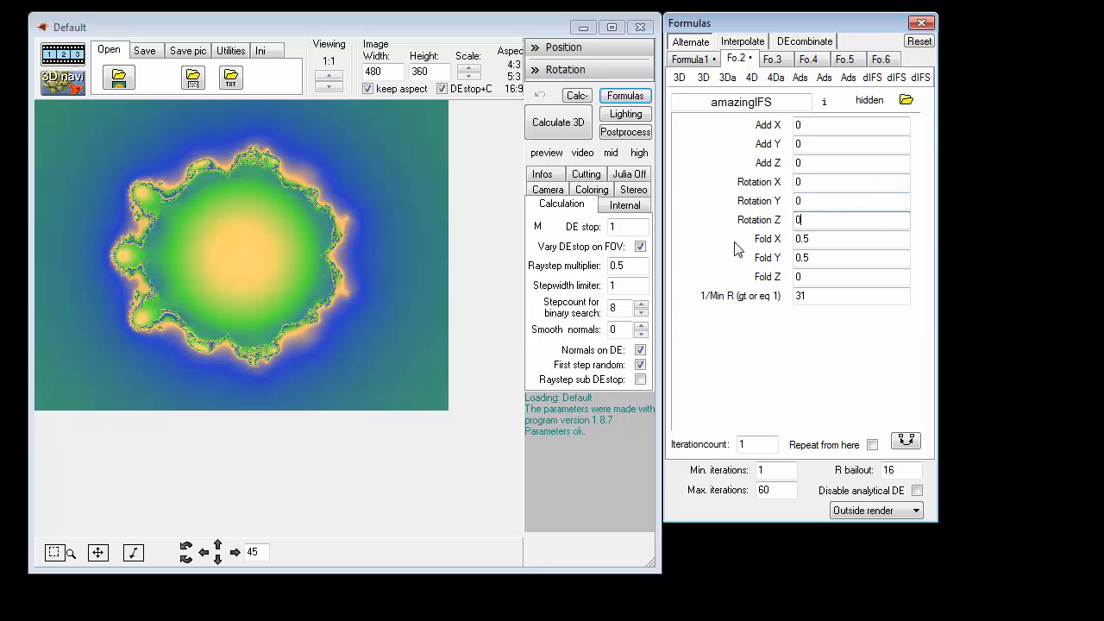
{"action": "triple_click", "coordinate": [852, 238]}
{"action": "type", "text": "1"}
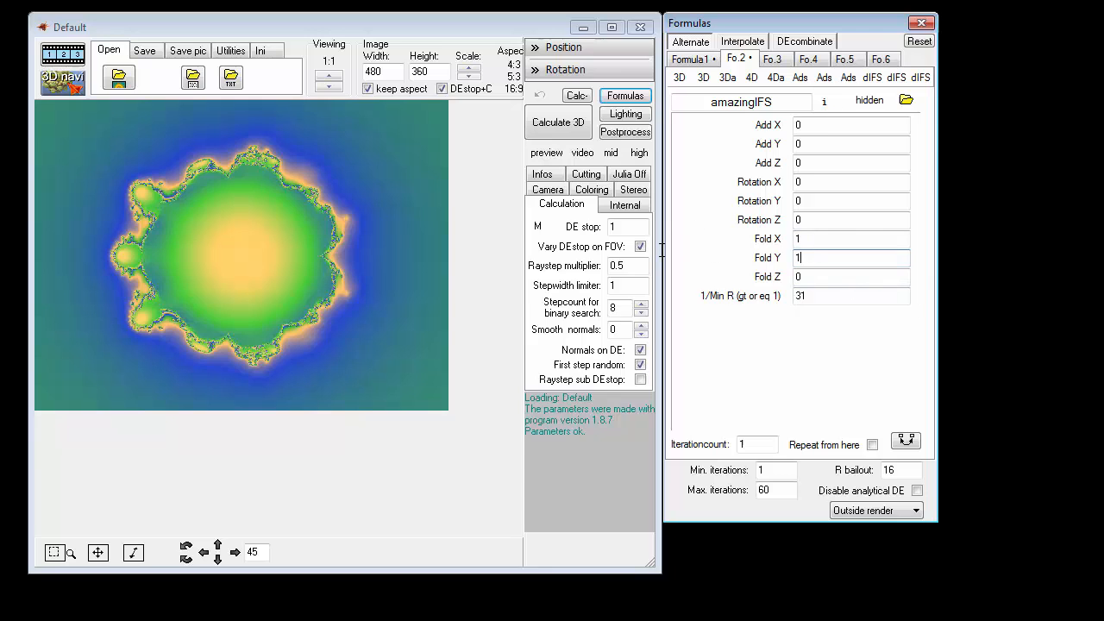
{"action": "left_click", "coordinate": [850, 276]}
{"action": "type", "text": "1"}
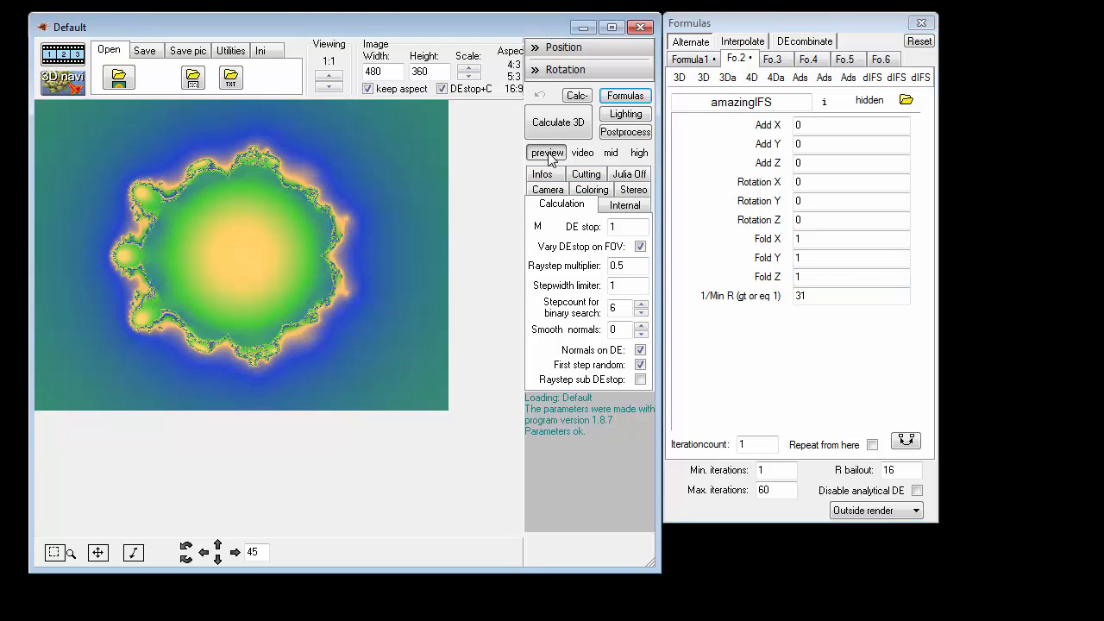
{"action": "mouse_move", "coordinate": [555, 162]}
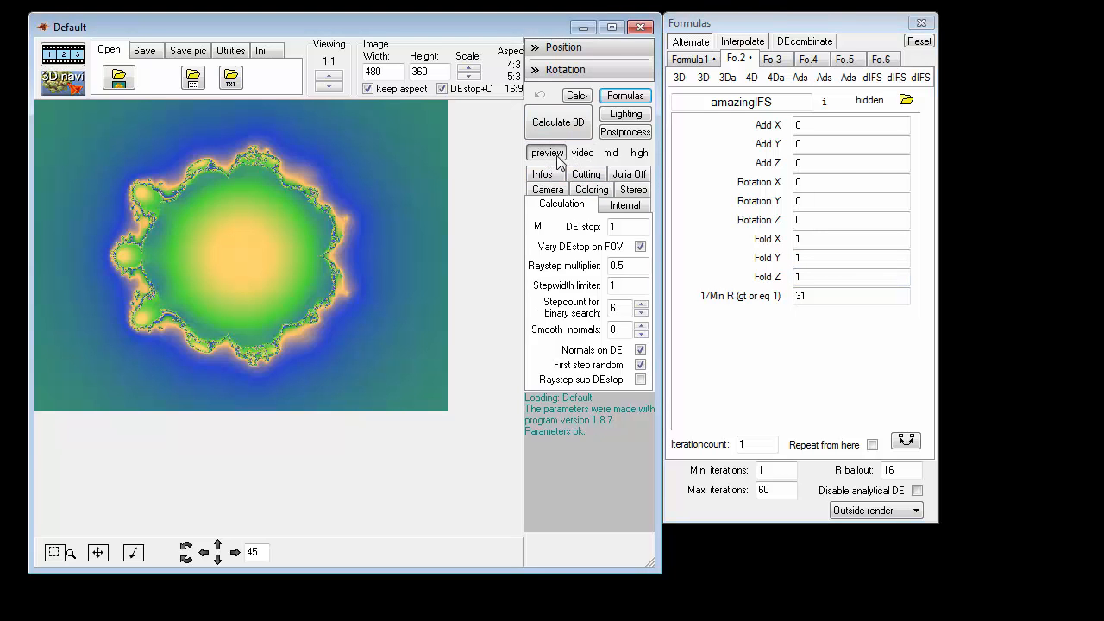
- Render a quick preview of the HeightMapIFS + amazingIFS hybrid fractal
{"action": "left_click", "coordinate": [559, 121]}
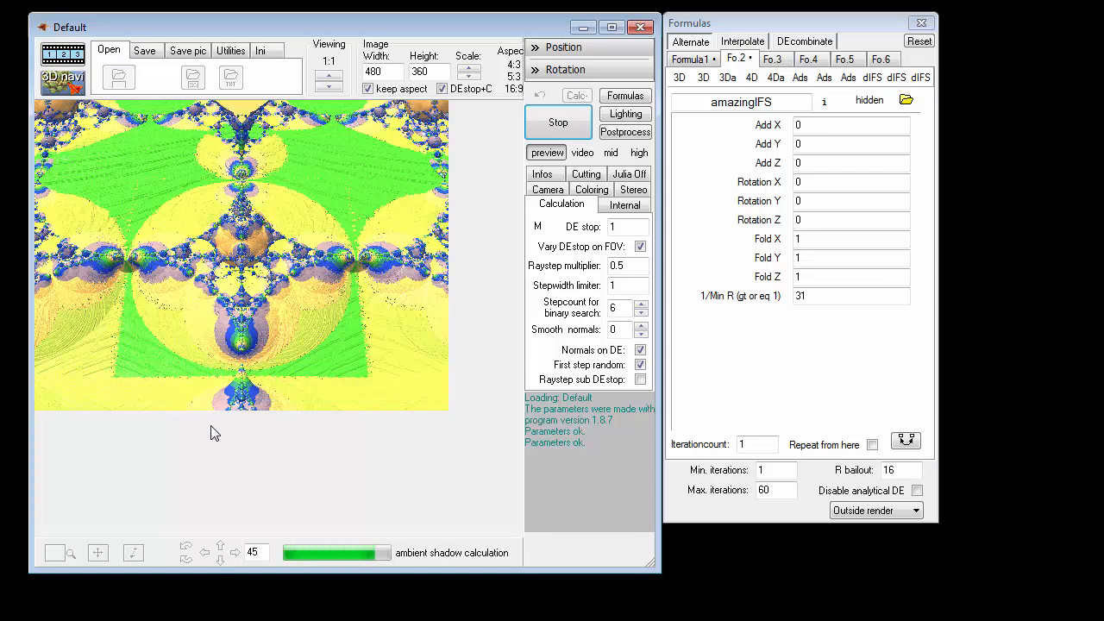
{"action": "left_click", "coordinate": [558, 121]}
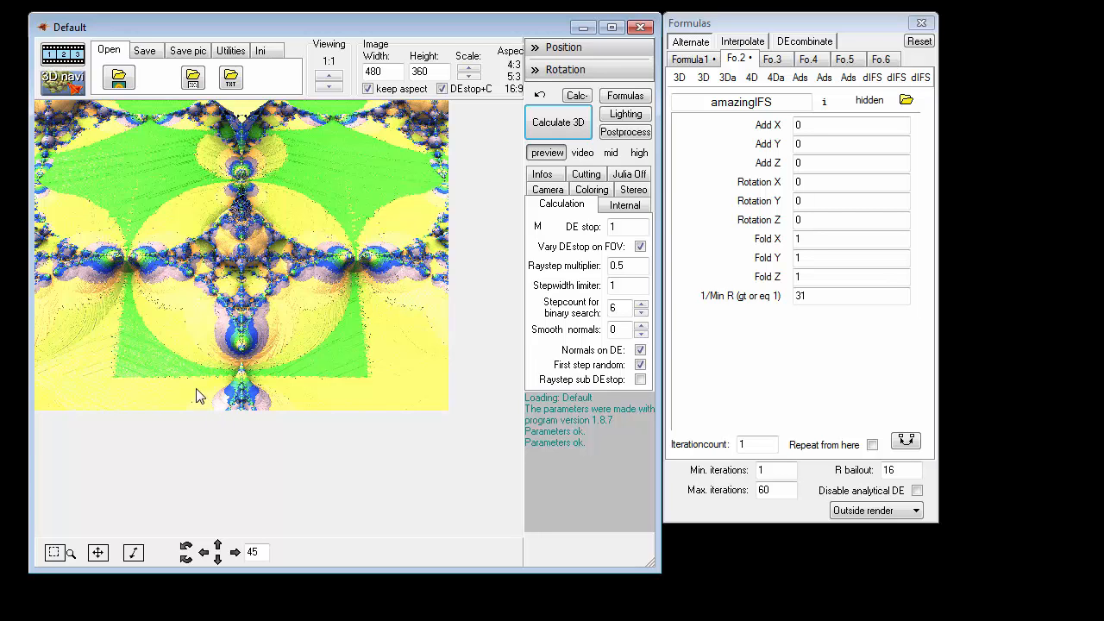
{"action": "mouse_move", "coordinate": [496, 300]}
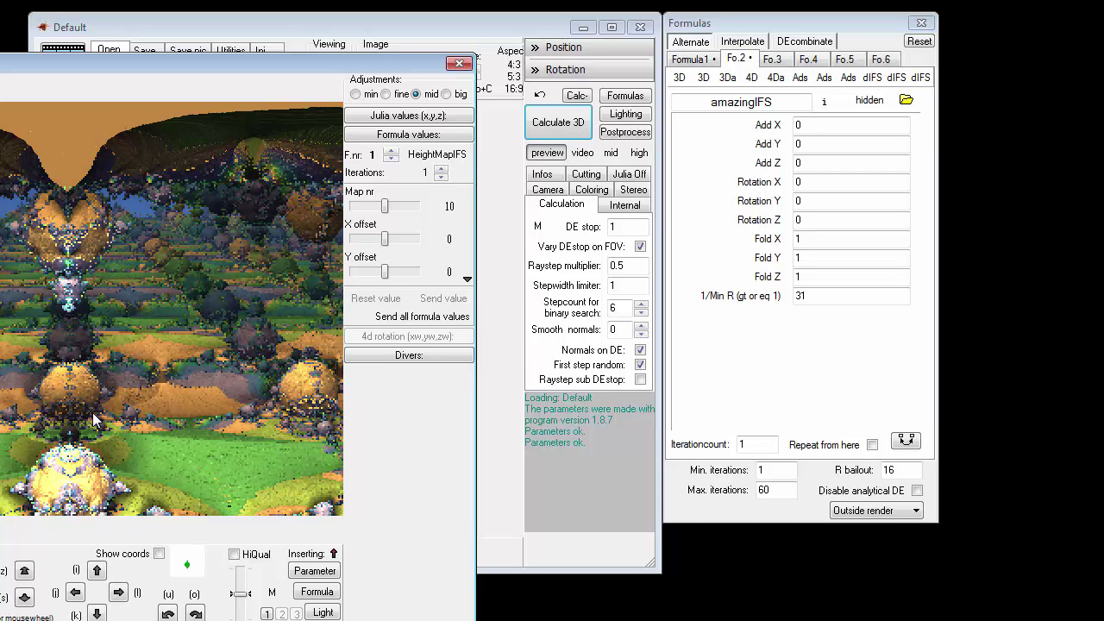
{"action": "mouse_move", "coordinate": [521, 142]}
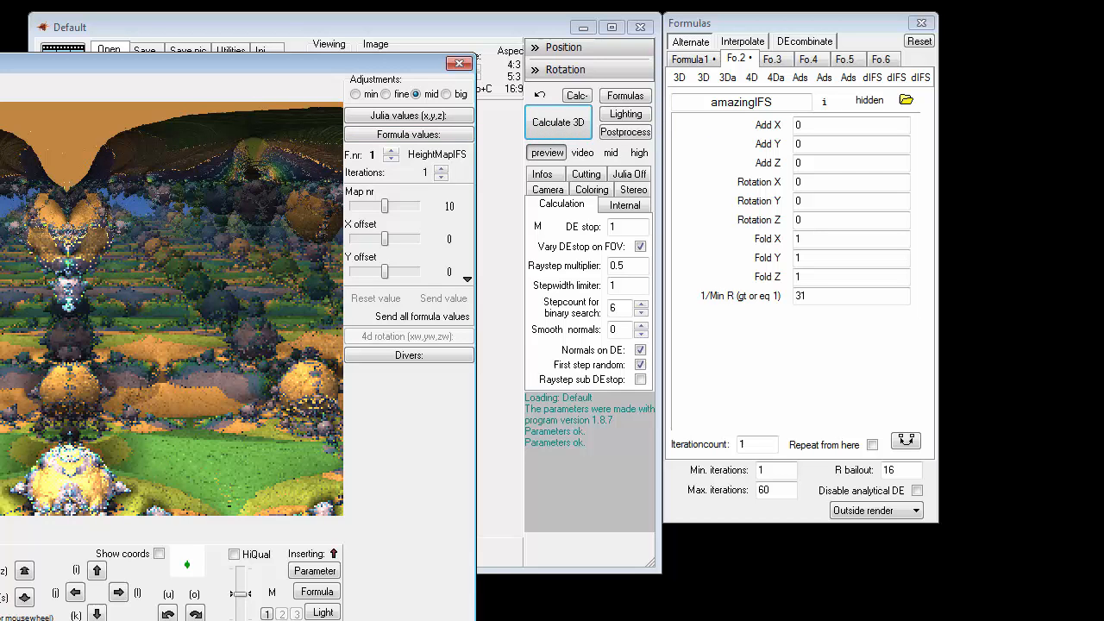
- Send the navigator's explored viewpoint to the main scene parameters
{"action": "left_click", "coordinate": [545, 152]}
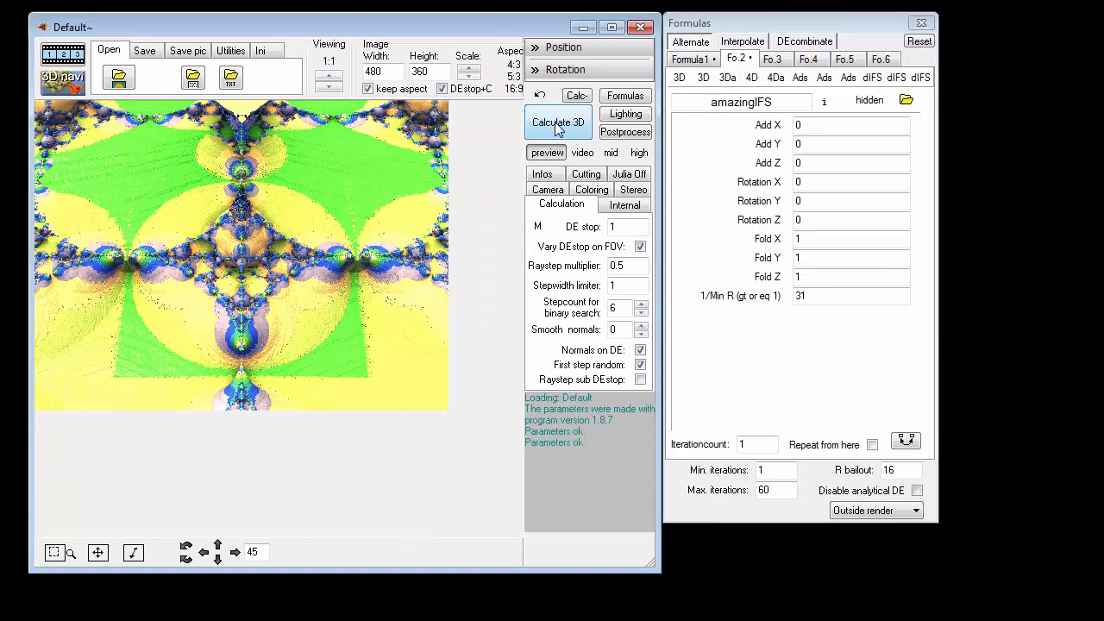
- Calculate the full 3D render of the hybrid landscape from the new viewpoint
{"action": "left_click", "coordinate": [558, 121]}
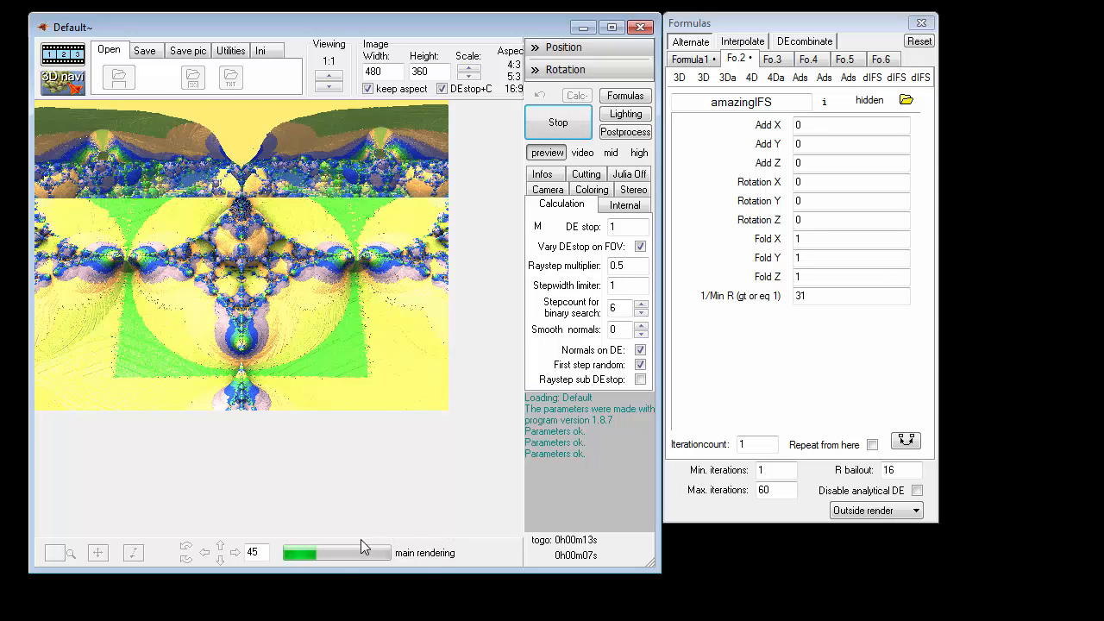
{"action": "mouse_move", "coordinate": [214, 524]}
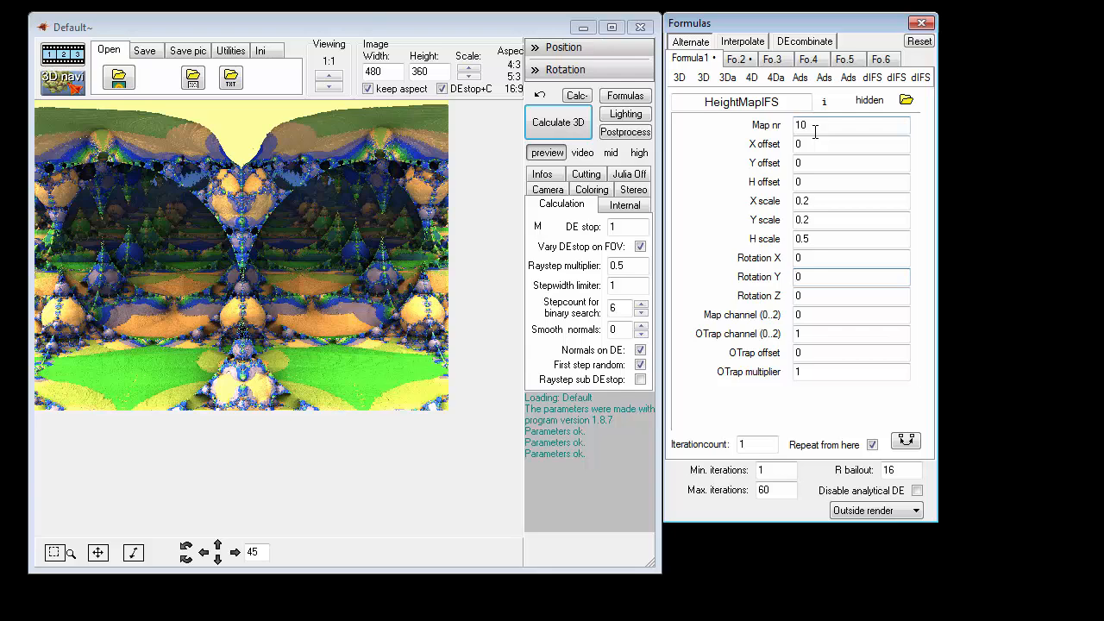
- Review Formula 2's amazingIFS settings and the dIFS list without changing the formula
{"action": "left_click", "coordinate": [850, 276]}
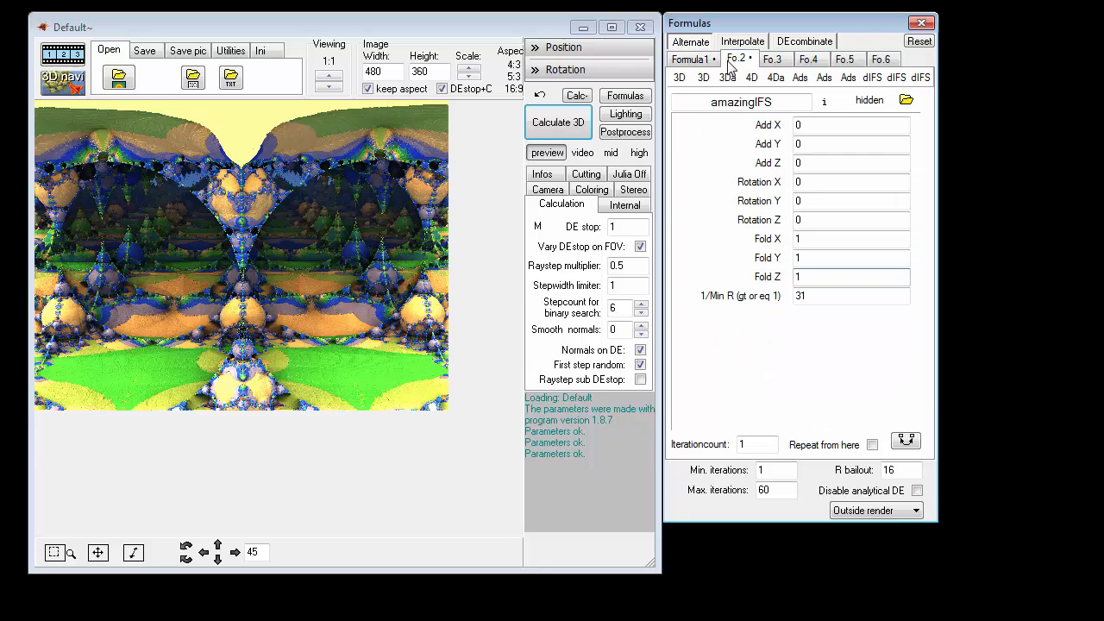
{"action": "left_click", "coordinate": [740, 101]}
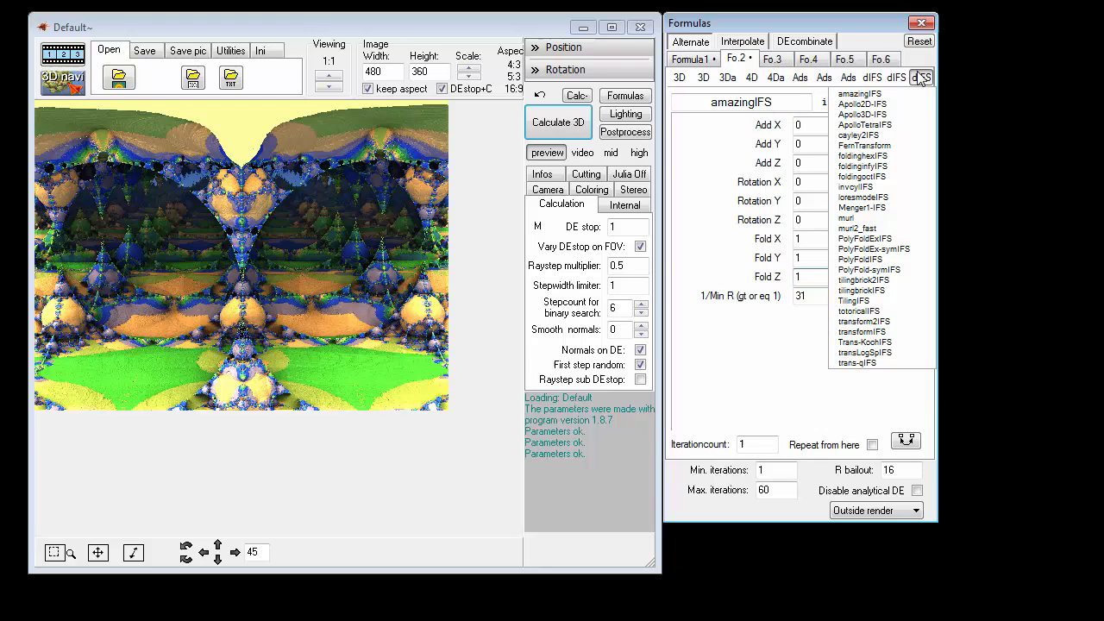
{"action": "mouse_move", "coordinate": [920, 77]}
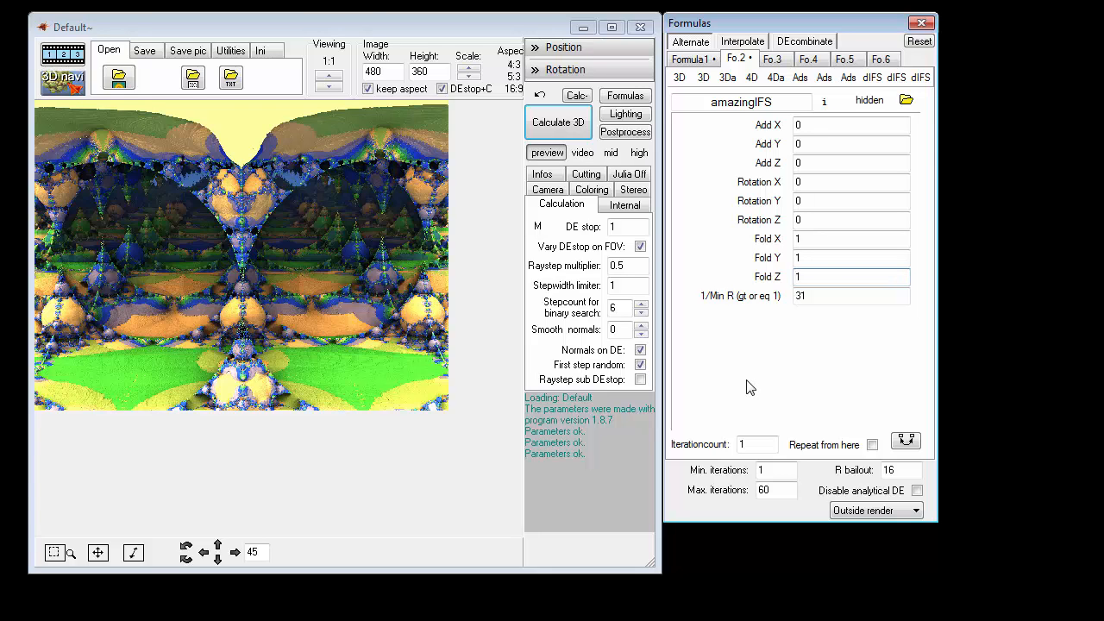
{"action": "mouse_move", "coordinate": [757, 359]}
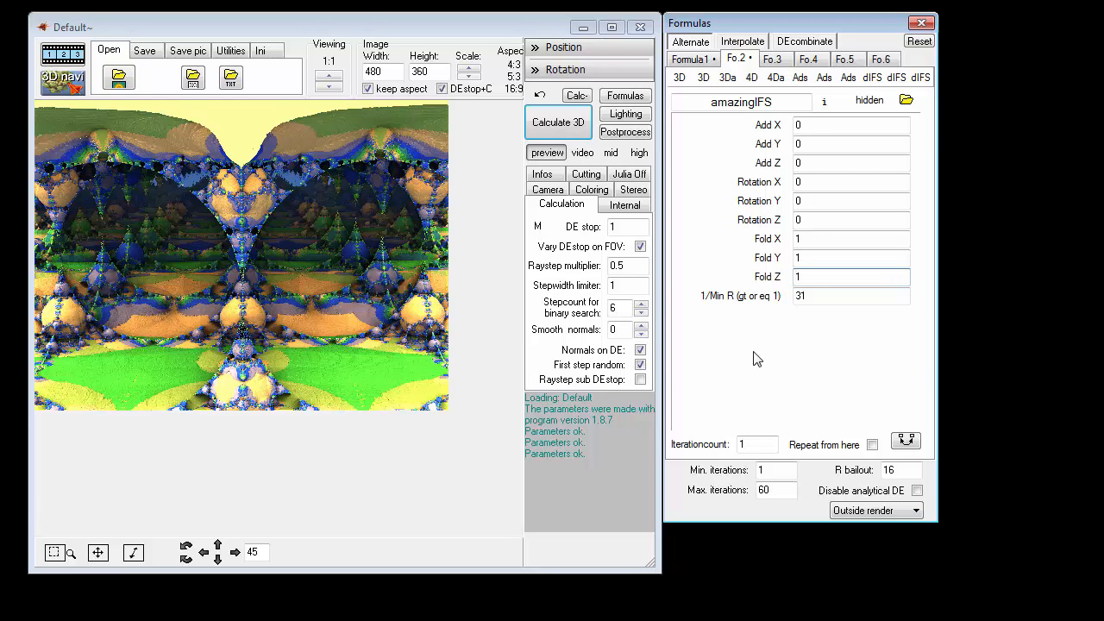
{"action": "mouse_move", "coordinate": [610, 485]}
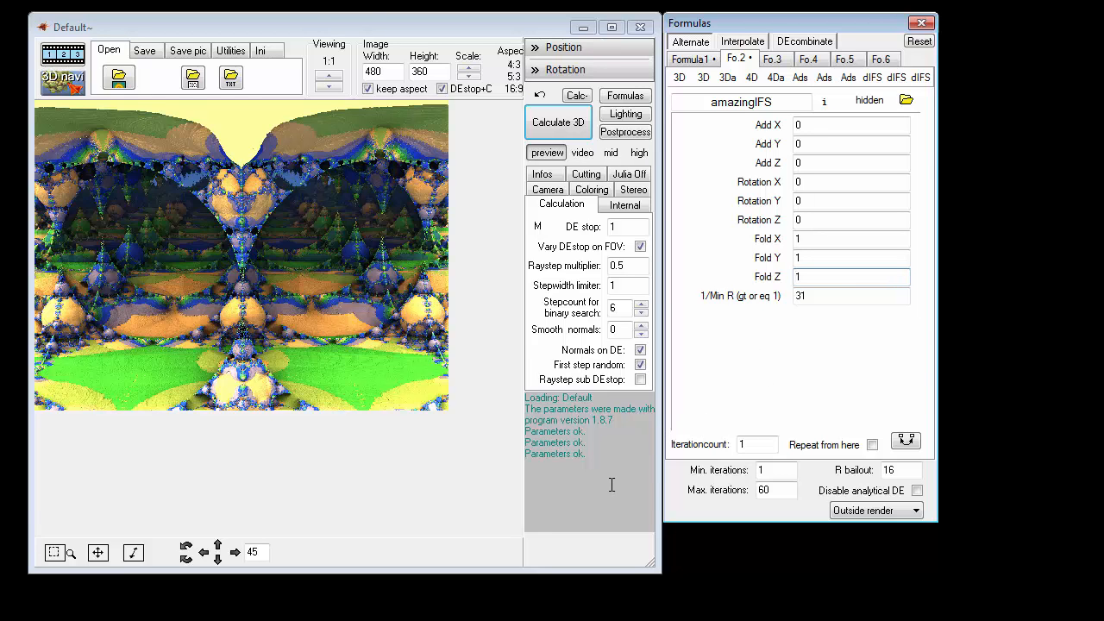
{"action": "left_click", "coordinate": [850, 276]}
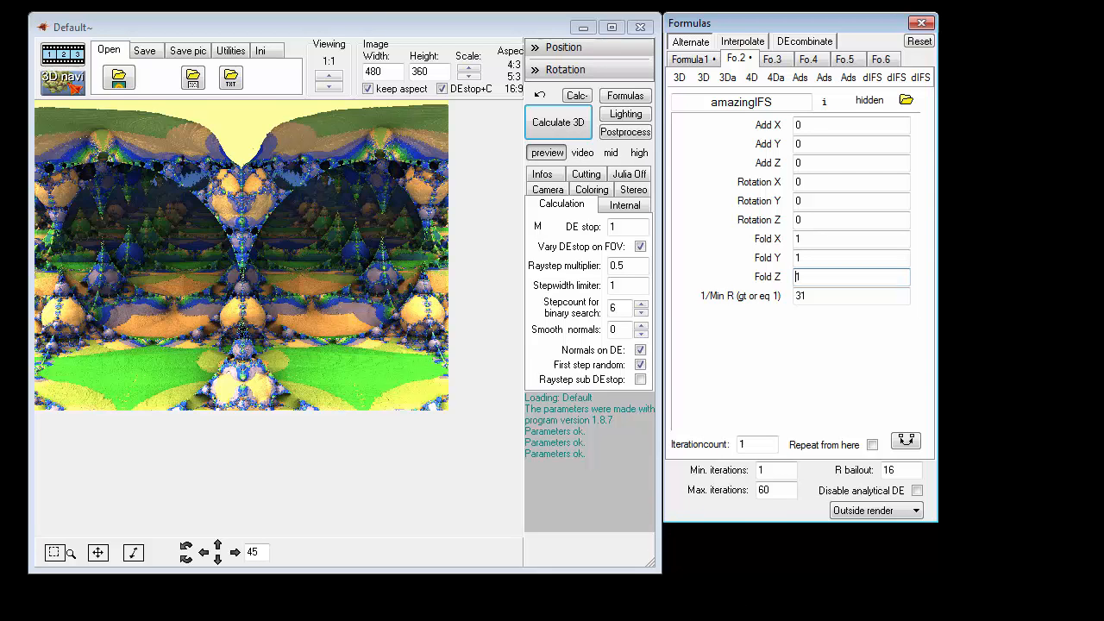
{"action": "mouse_move", "coordinate": [809, 601]}
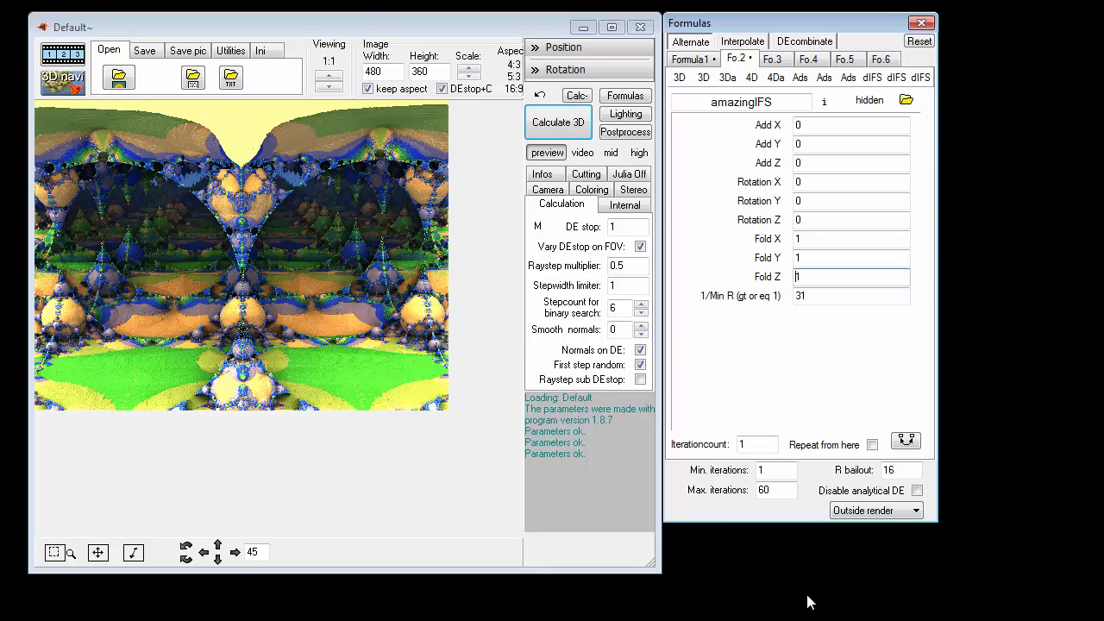